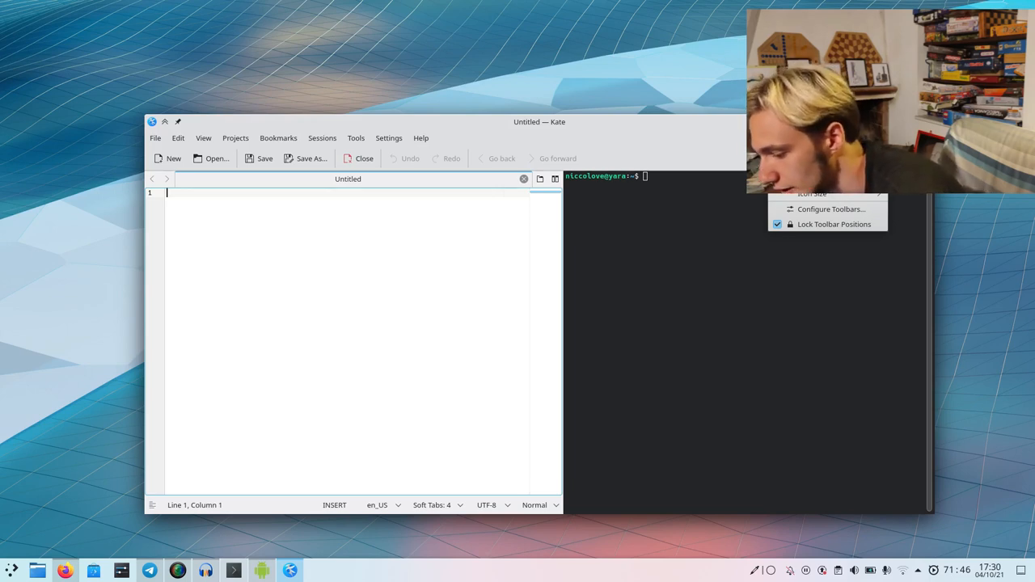
# Step: Add a Quit action to Kate's main toolbar with an expanding spacer just before it
pyautogui.click(831, 208)
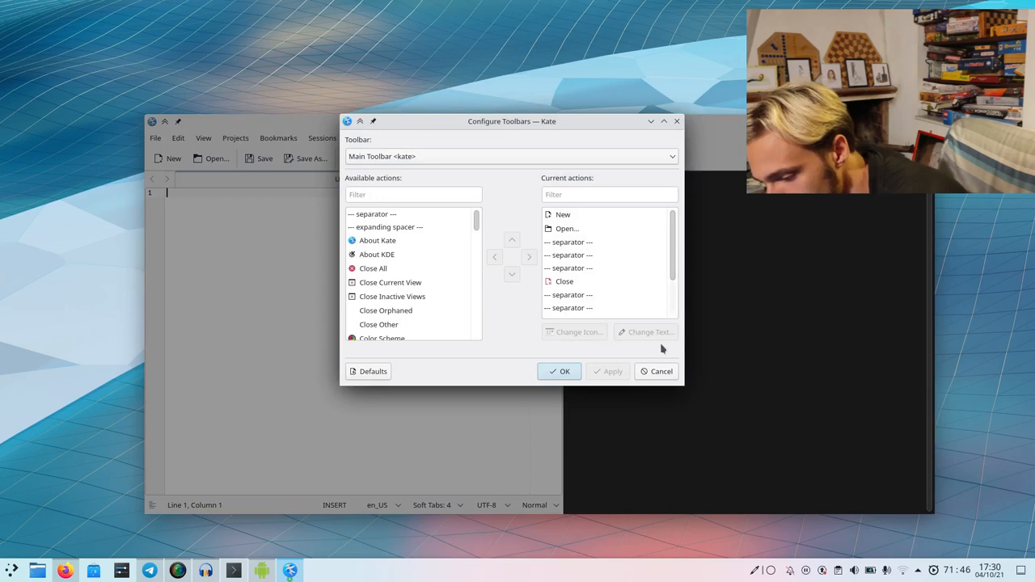
pyautogui.write('quit')
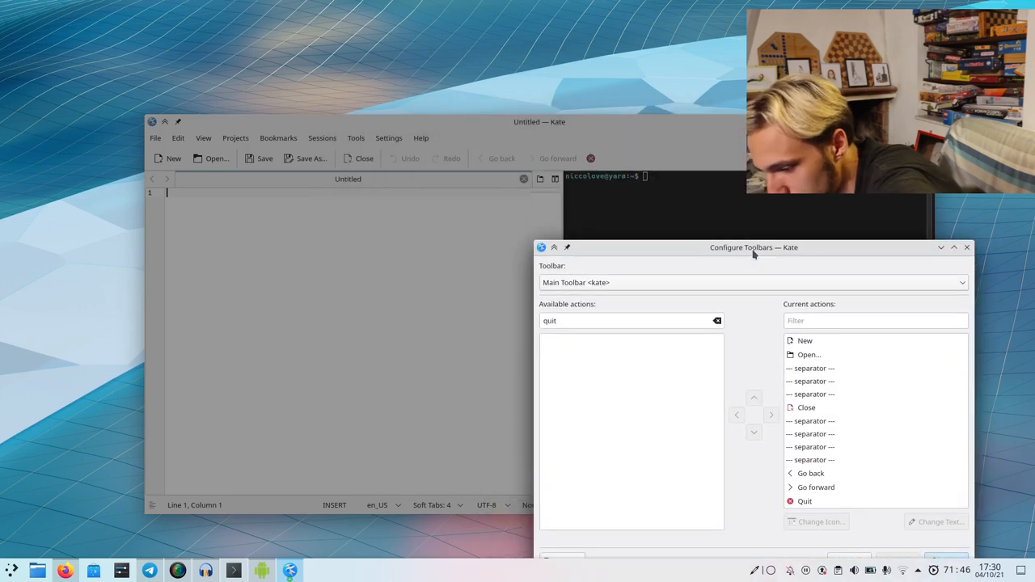
pyautogui.moveTo(753, 248); pyautogui.dragTo(670, 180)
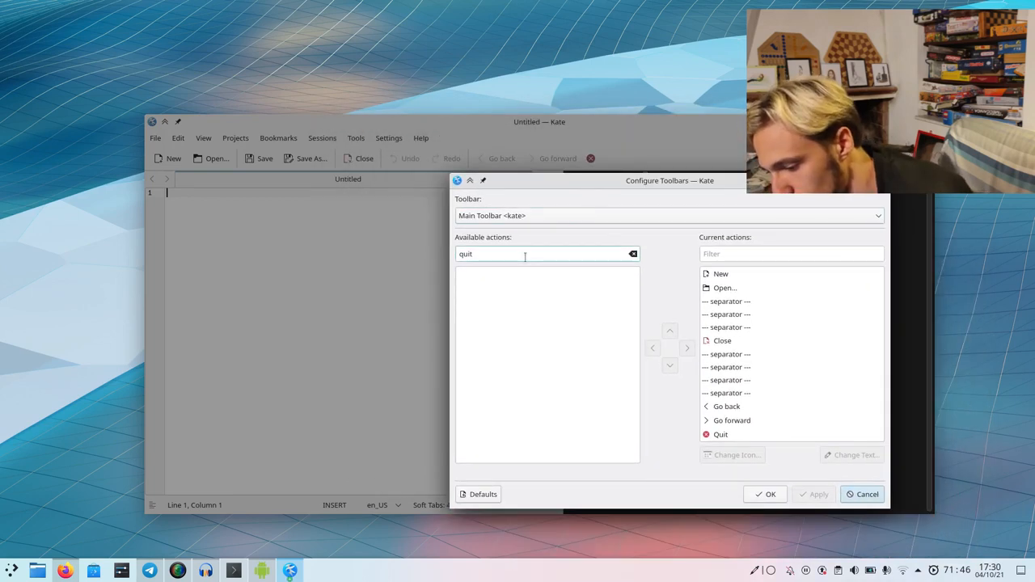
pyautogui.write('spac')
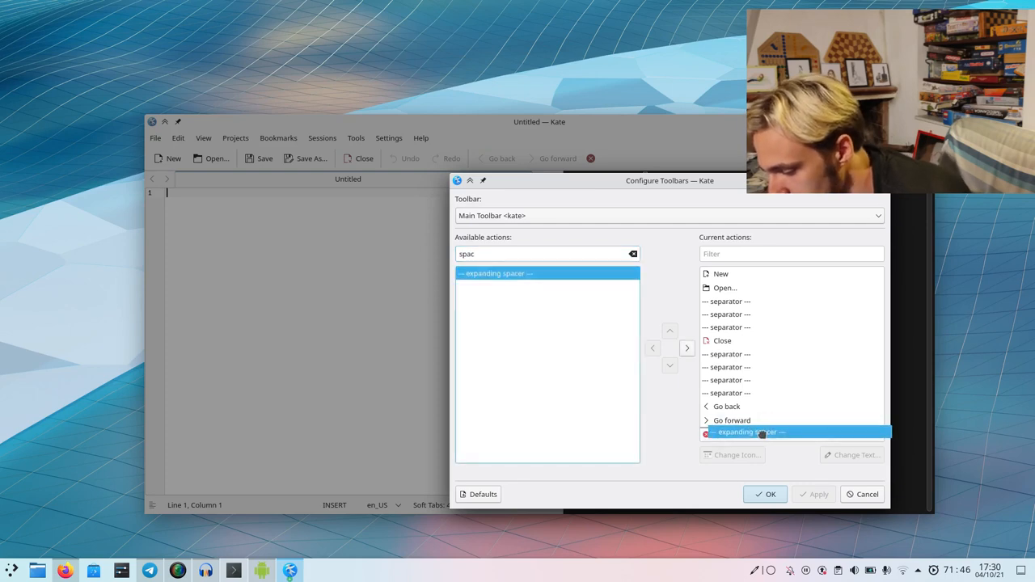
pyautogui.moveTo(670, 181); pyautogui.dragTo(467, 182)
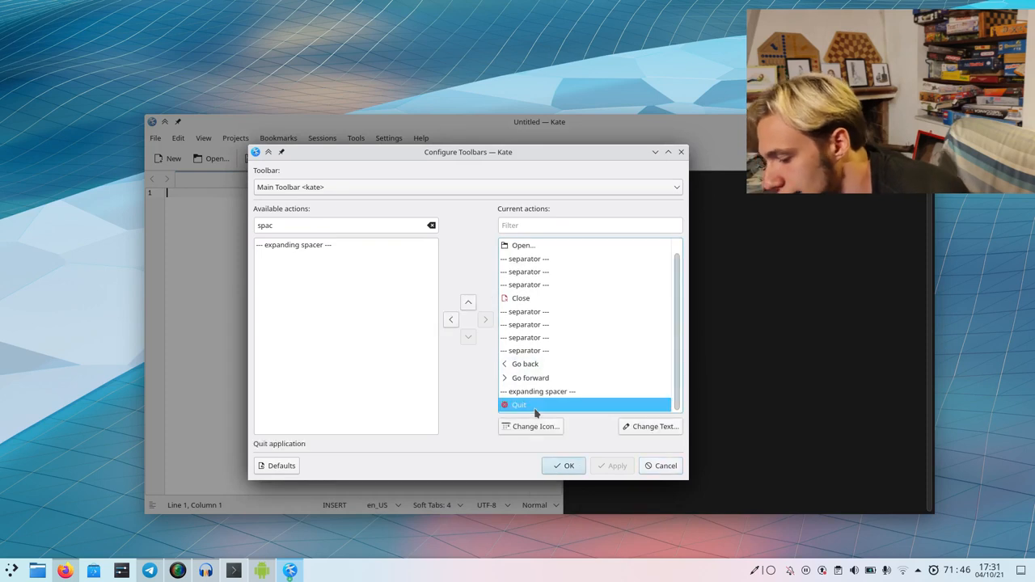
# Step: Hide the Quit action's label text and give it a red close icon
pyautogui.click(651, 427)
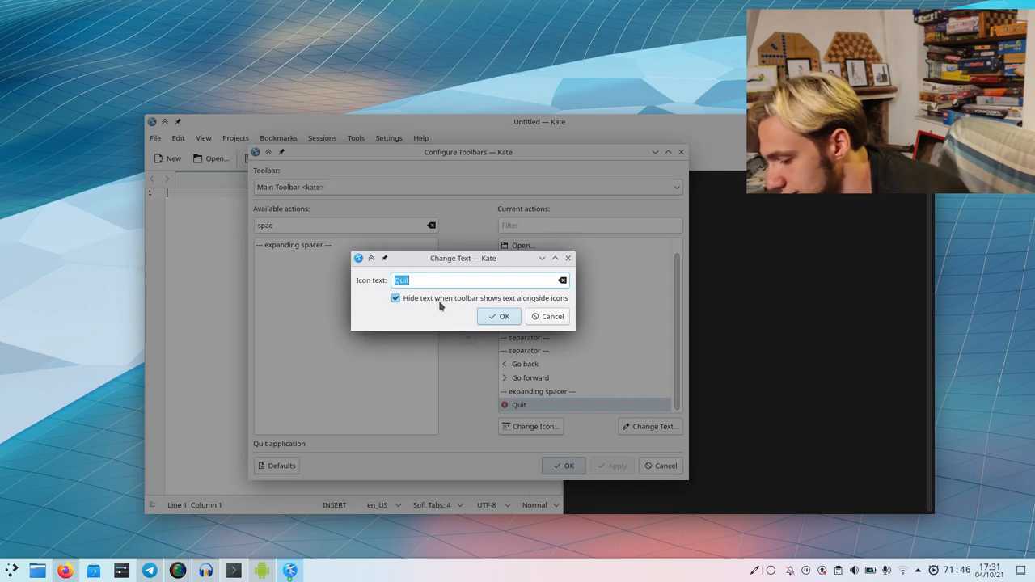
pyautogui.click(499, 316)
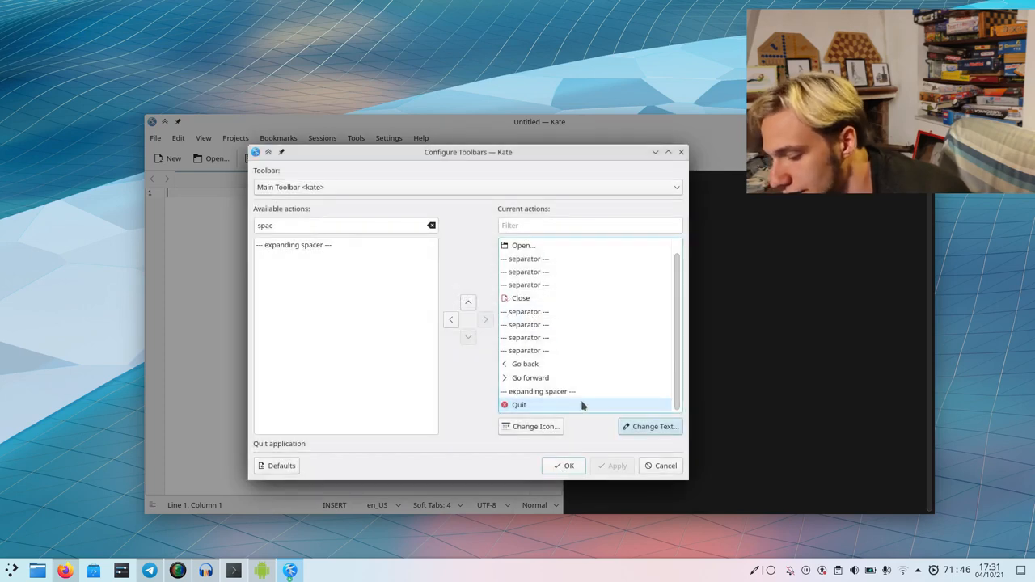
pyautogui.click(531, 426)
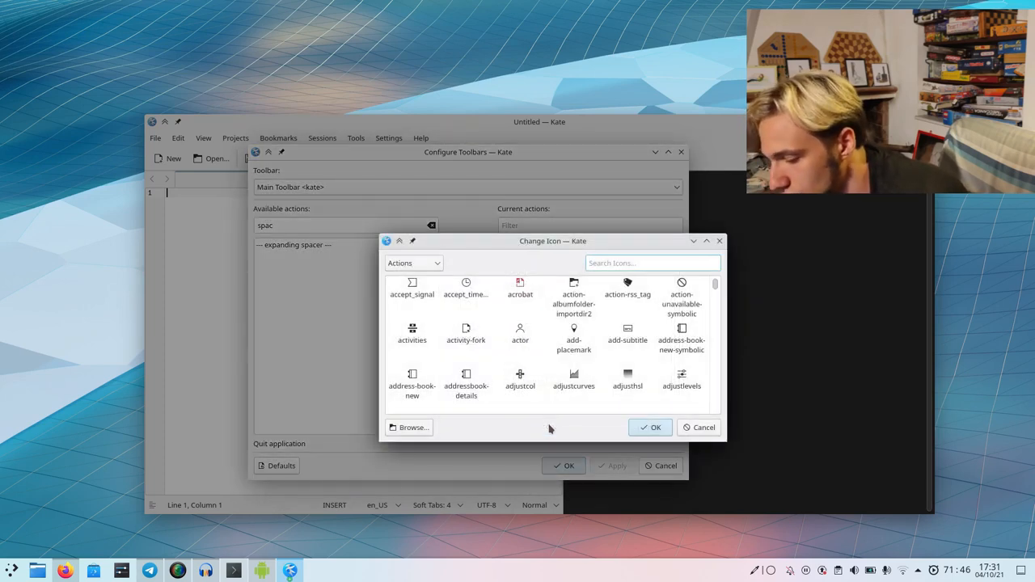
pyautogui.write('close')
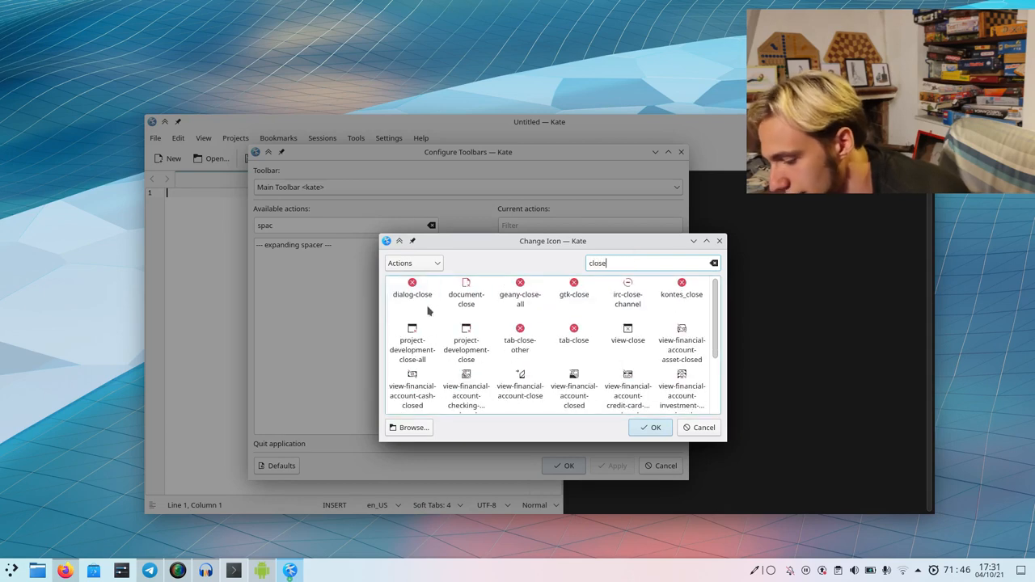
pyautogui.click(699, 427)
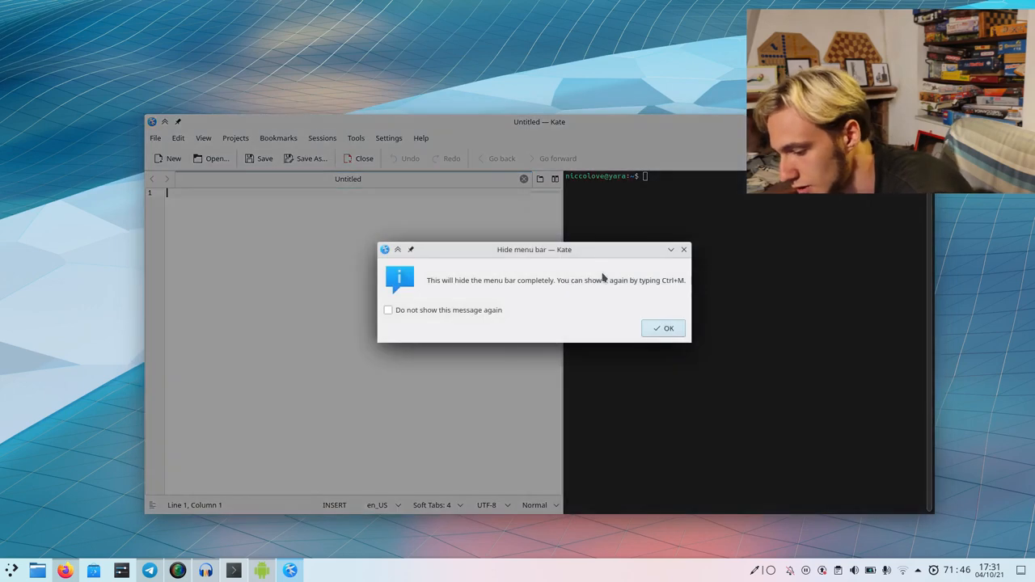
# Step: Confirm hiding Kate's menu bar, then search the launcher for 'scrpy'
pyautogui.click(664, 328)
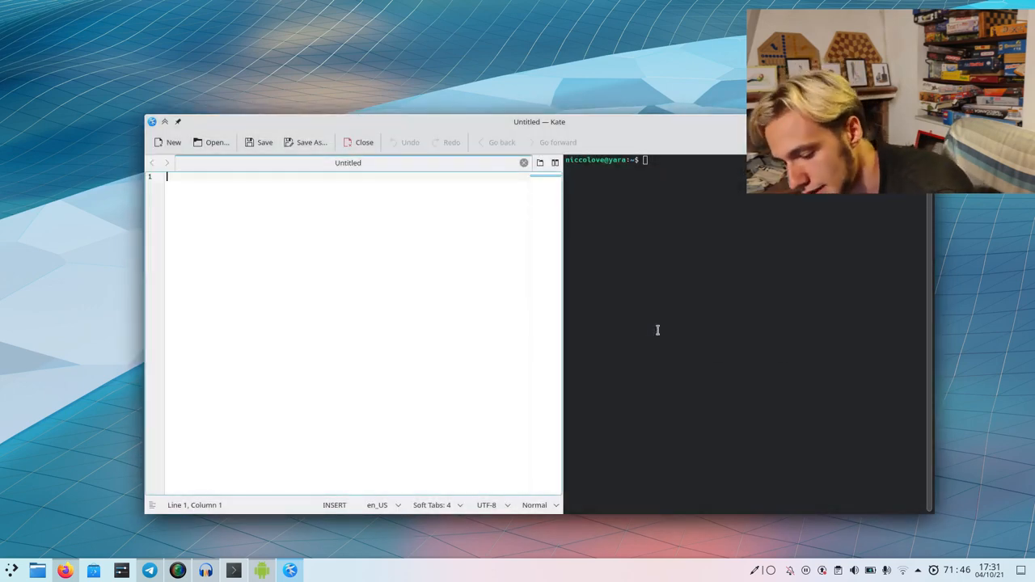
pyautogui.write('scrpy')
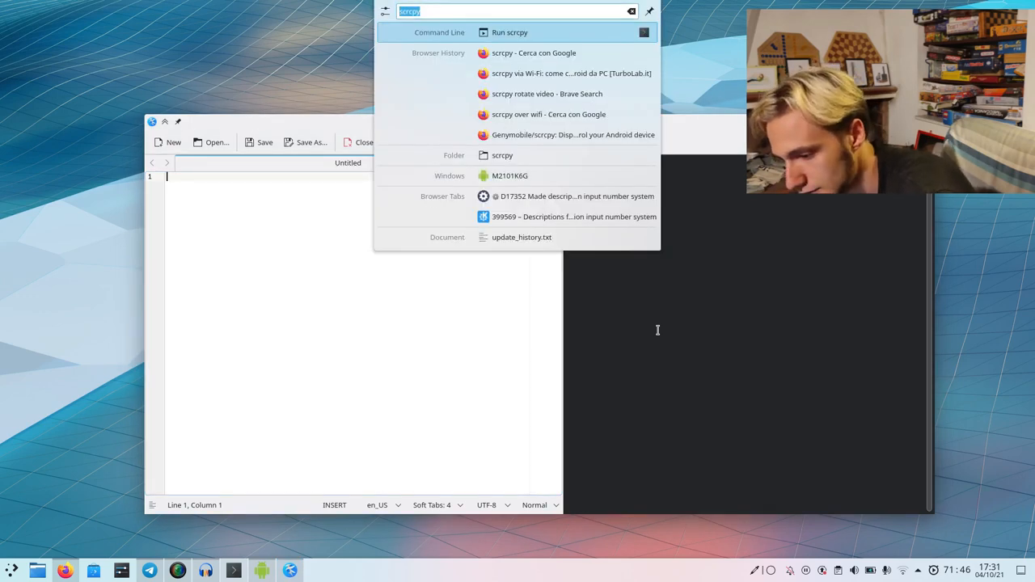
# Step: In Breeze Window Decoration, add an override for class kate that hides the title bar
pyautogui.write('breeze')
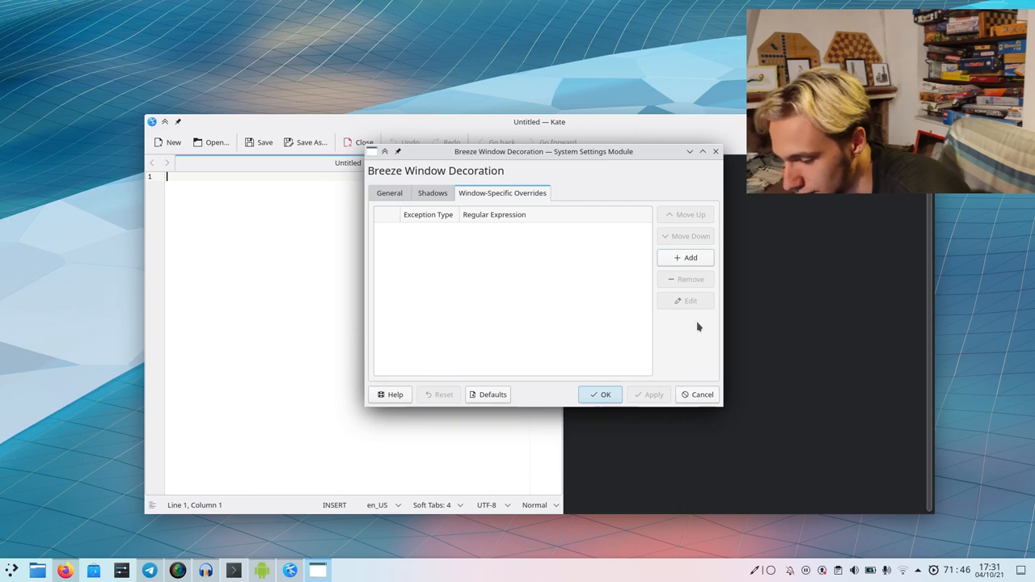
pyautogui.click(686, 258)
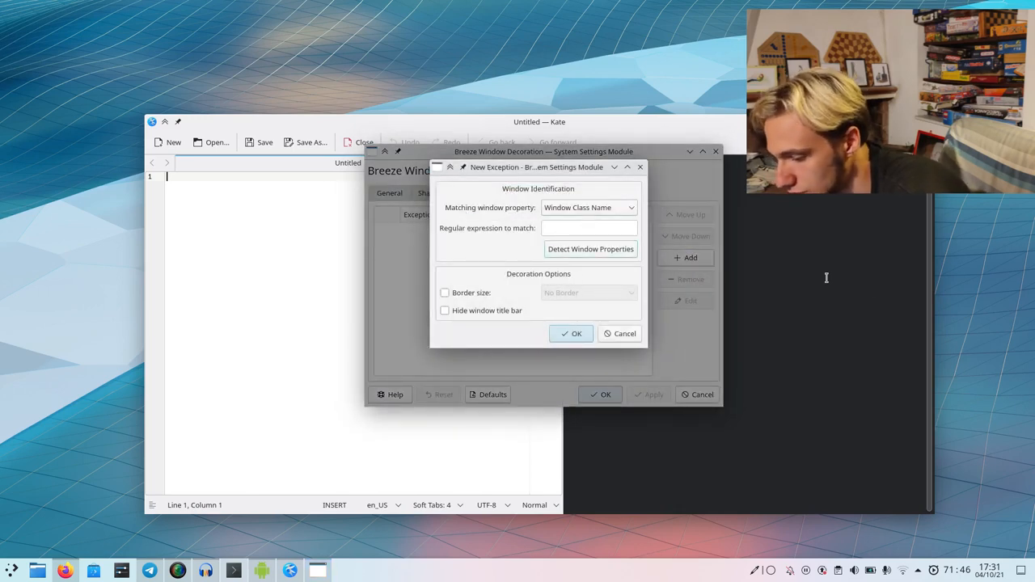
pyautogui.write('kate')
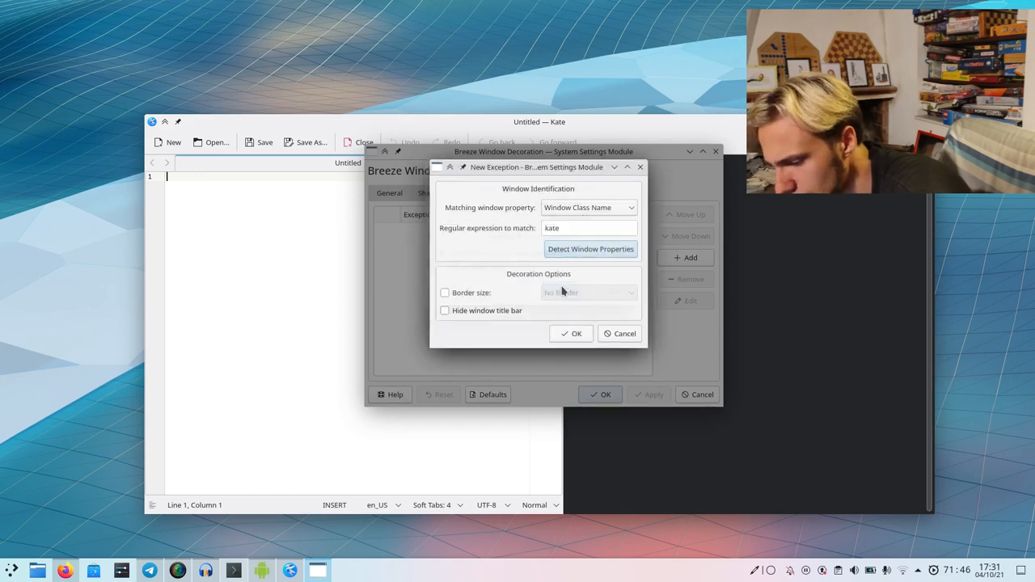
pyautogui.click(445, 311)
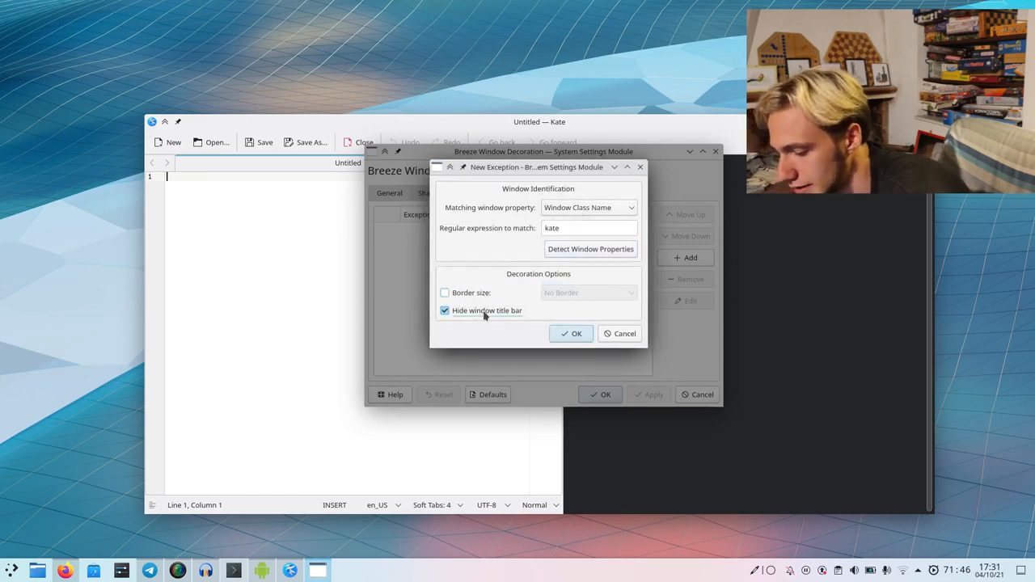
# Step: Set the kate override's border size to Normal, save it and apply the decoration settings
pyautogui.click(444, 293)
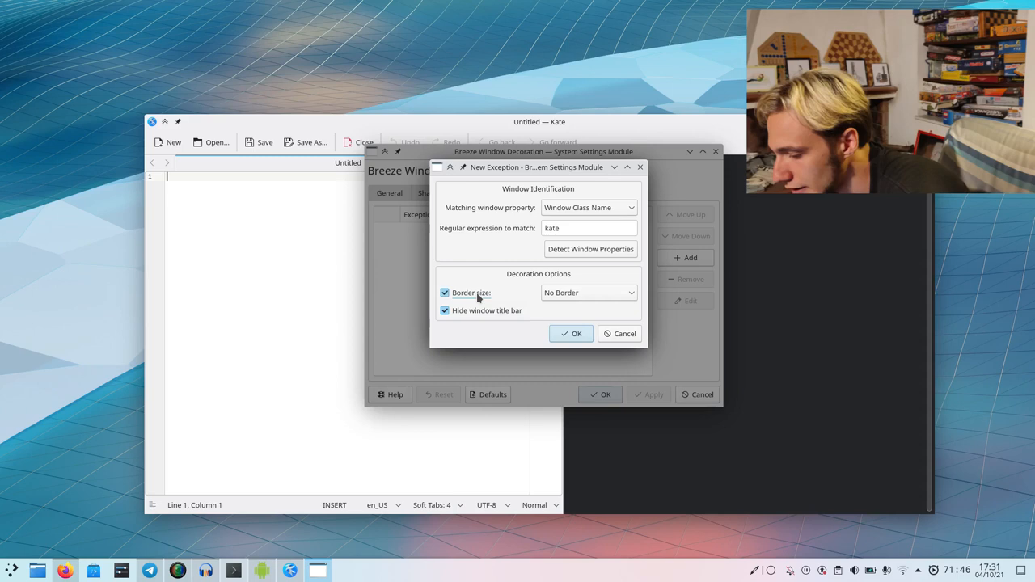
pyautogui.click(589, 293)
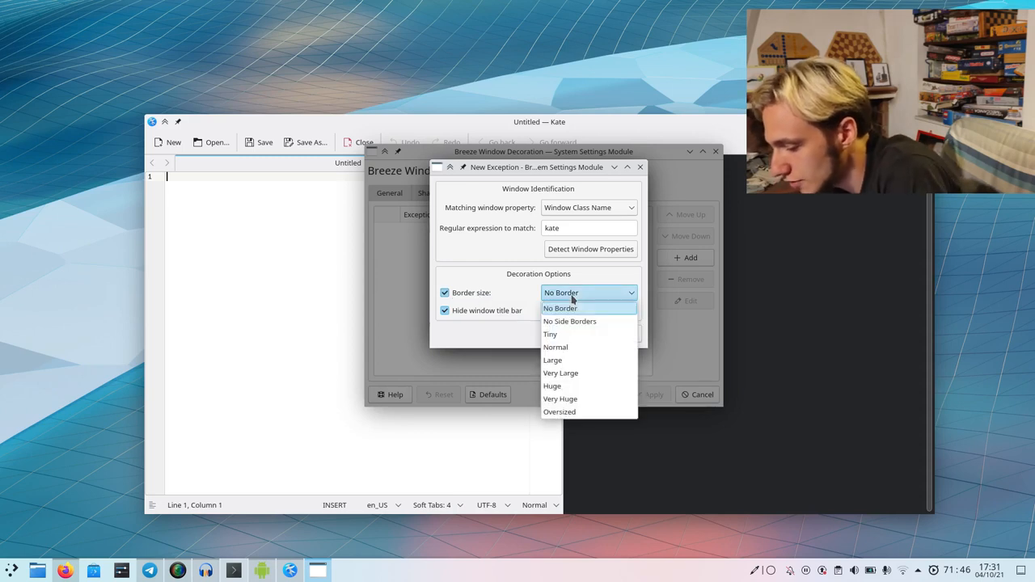
pyautogui.moveTo(578, 348)
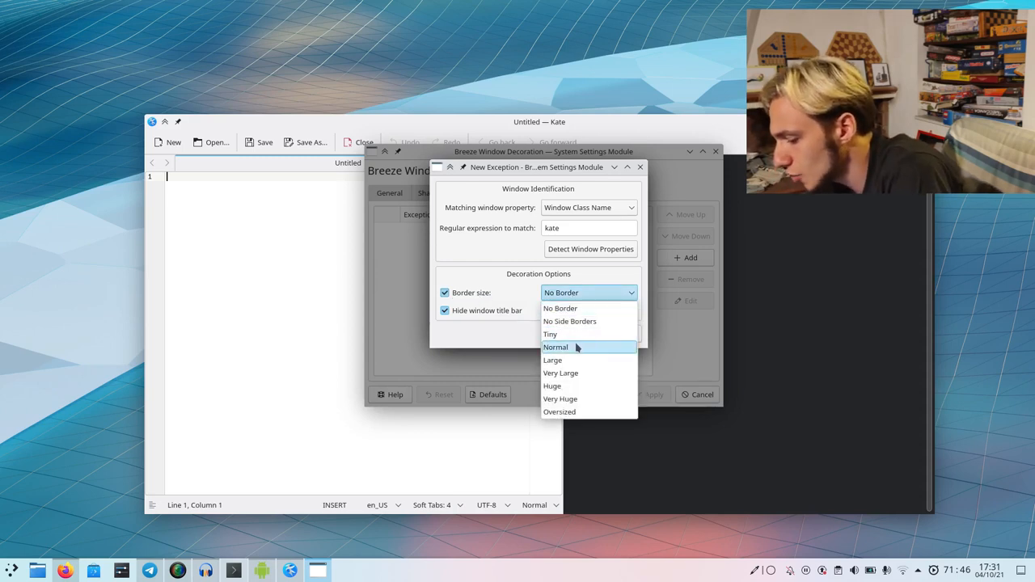
pyautogui.click(556, 347)
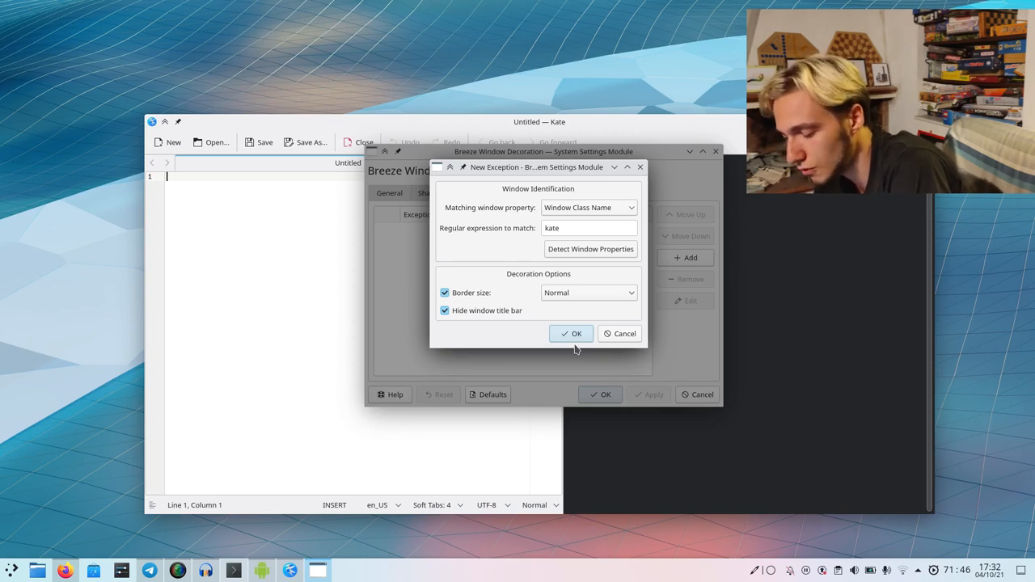
pyautogui.click(571, 333)
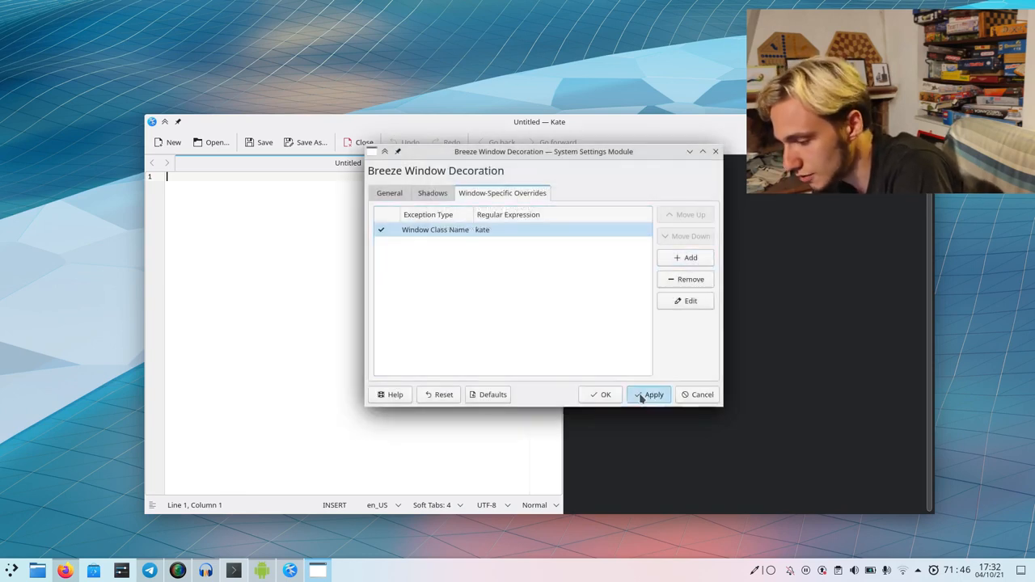
pyautogui.click(649, 395)
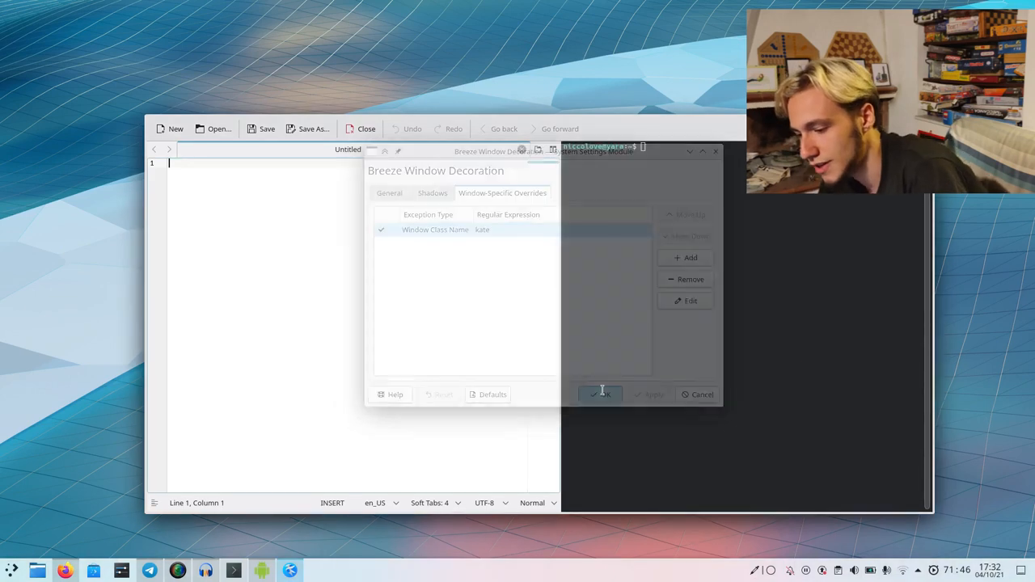
pyautogui.click(601, 394)
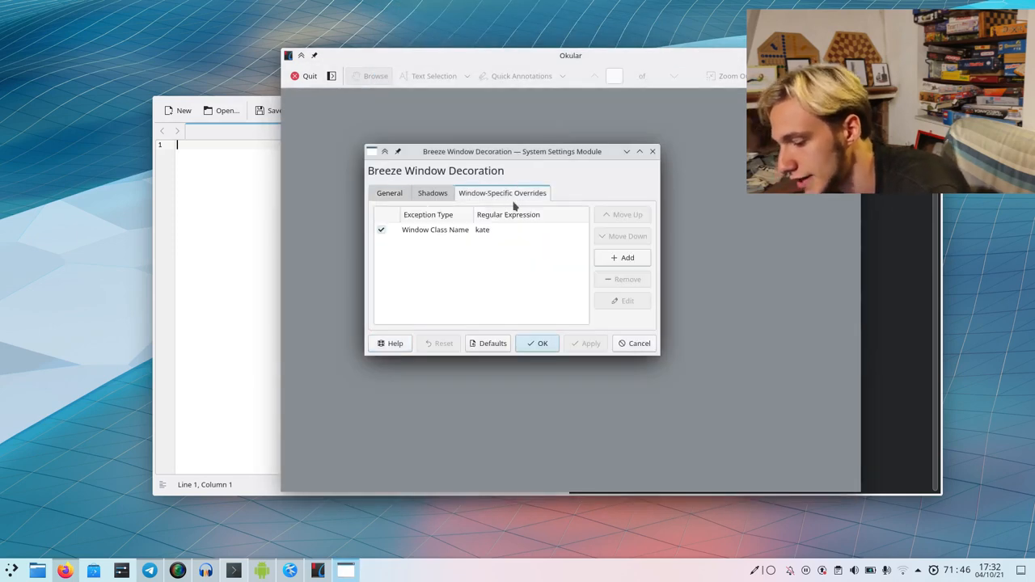
# Step: Add a Breeze exception for okular hiding its title bar, then return to the Kate window
pyautogui.click(627, 257)
pyautogui.write('okular')
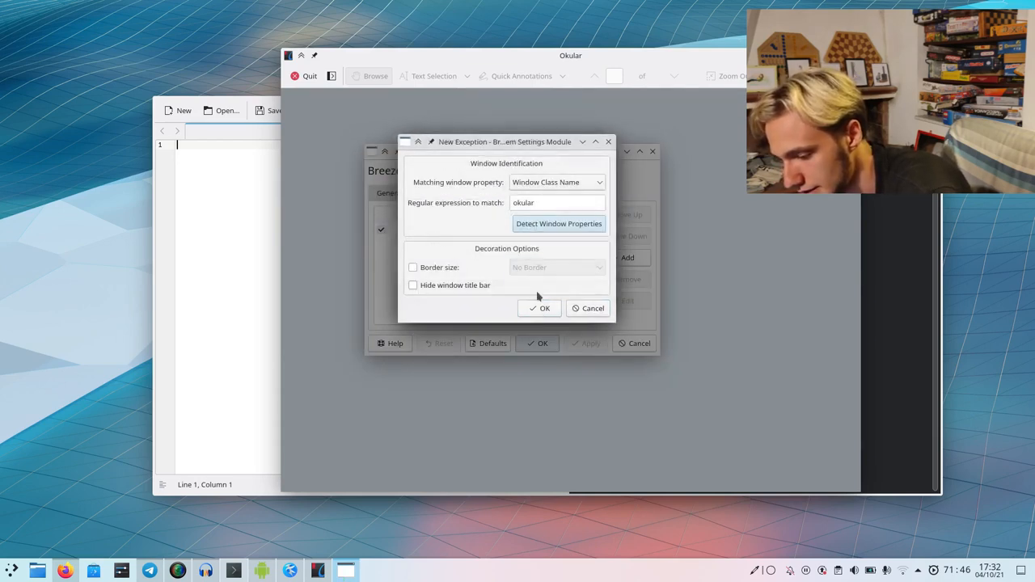
pyautogui.click(414, 267)
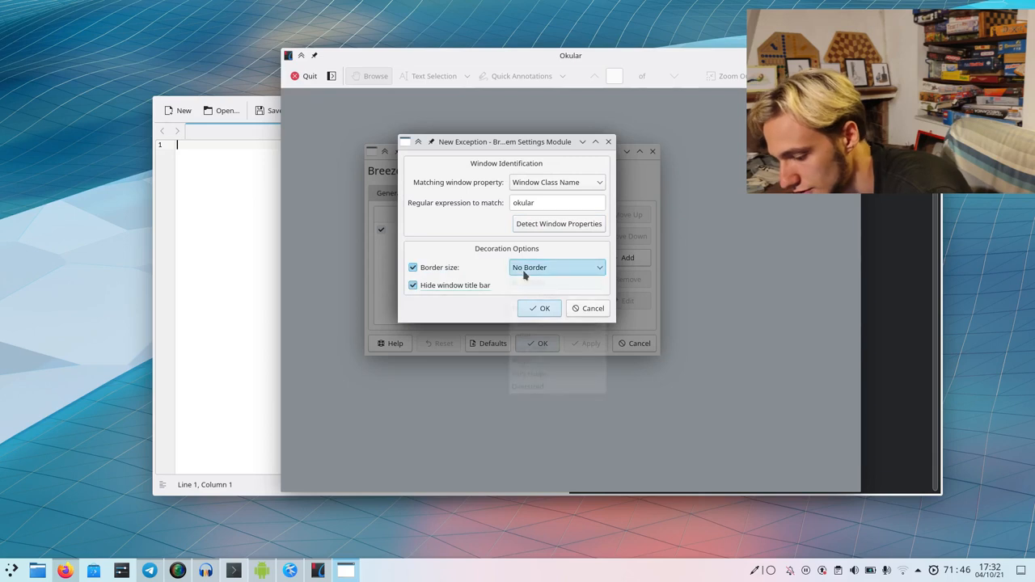
pyautogui.click(556, 266)
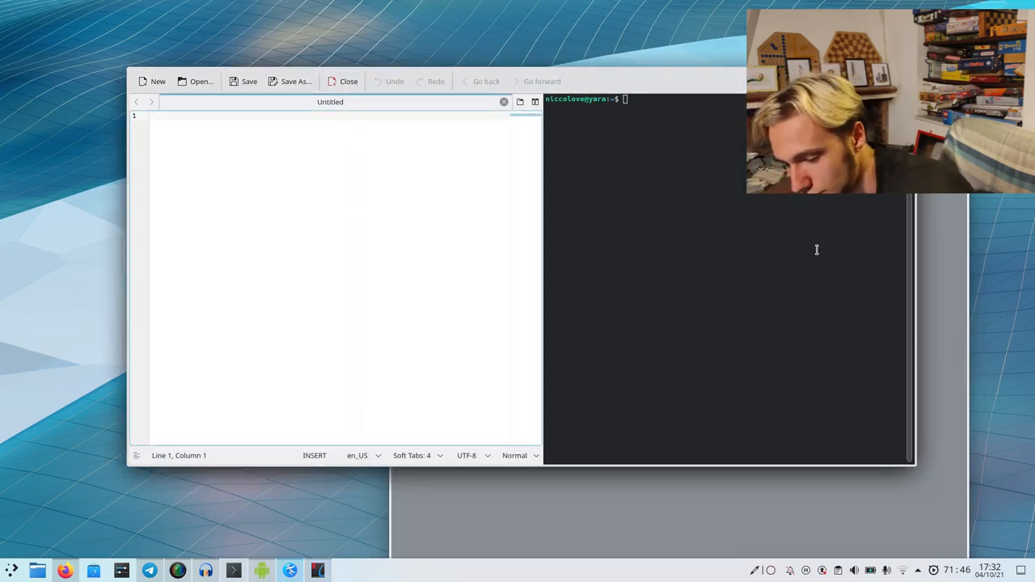
pyautogui.click(11, 571)
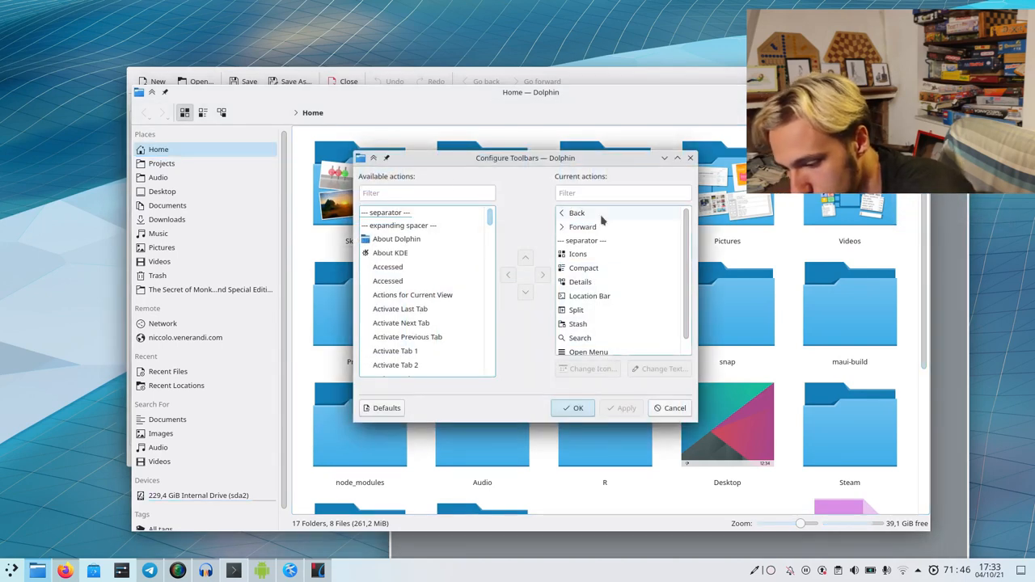
# Step: Add Quit to Dolphin's current toolbar actions and give it a different icon
pyautogui.write('quit')
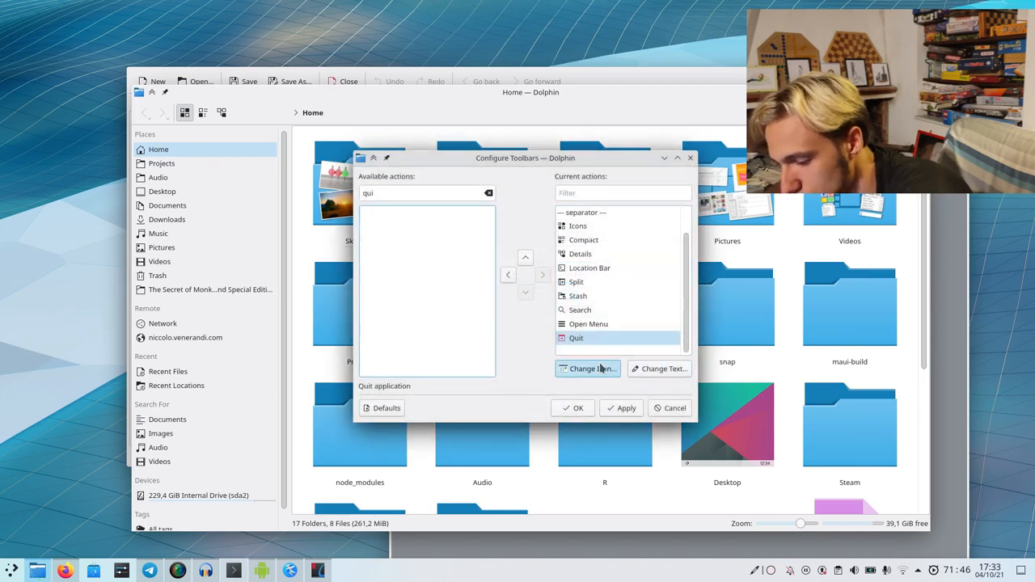
pyautogui.click(588, 369)
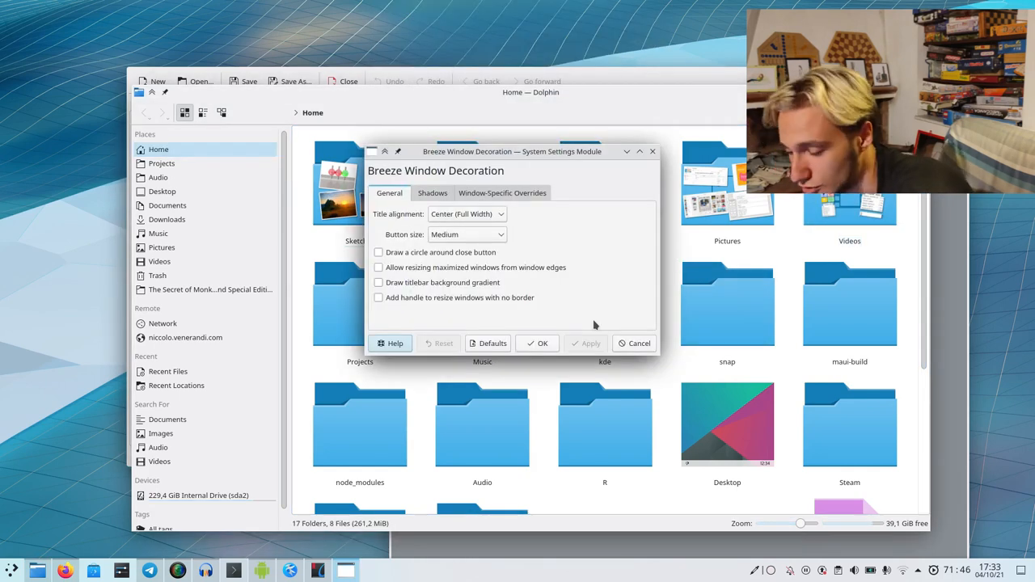
# Step: Add a Breeze exception matching the whole Dolphin application via detected window properties
pyautogui.click(502, 193)
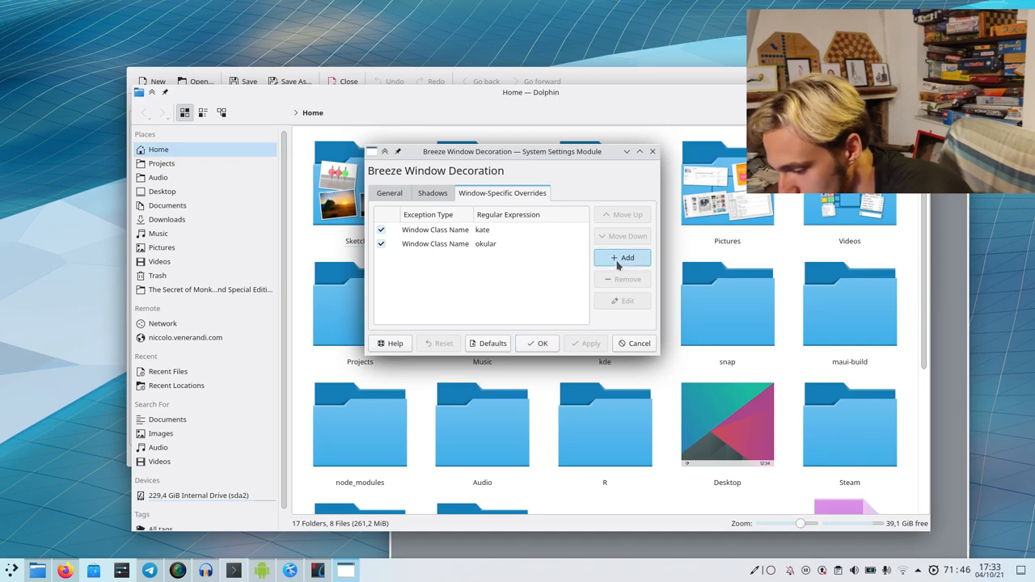
pyautogui.click(627, 258)
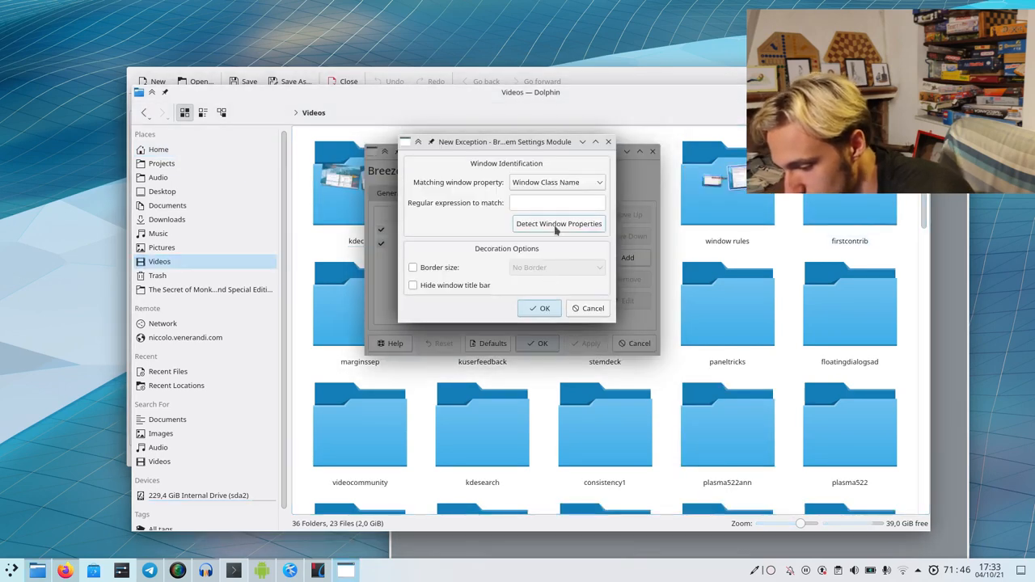
pyautogui.click(559, 224)
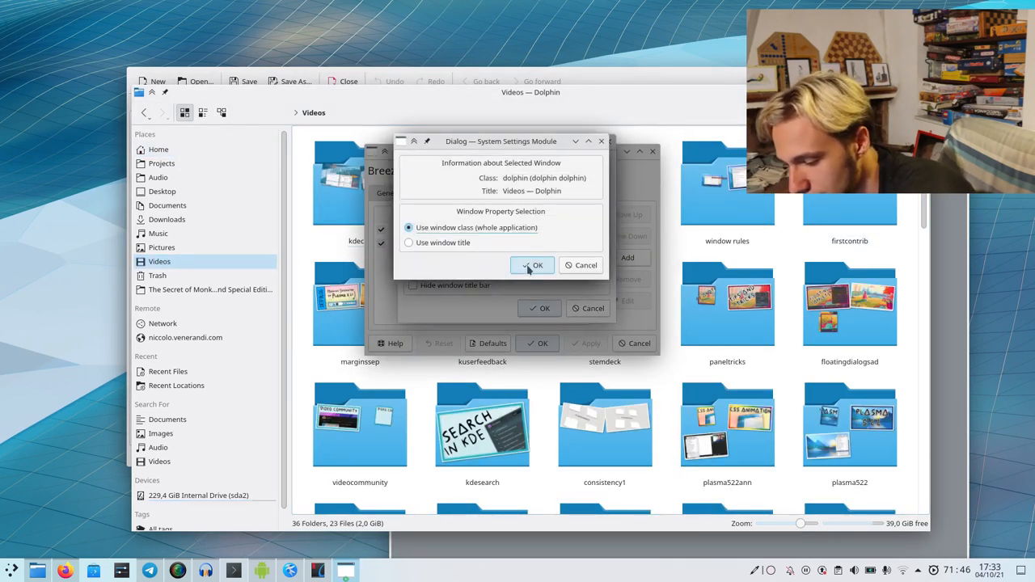
pyautogui.click(556, 267)
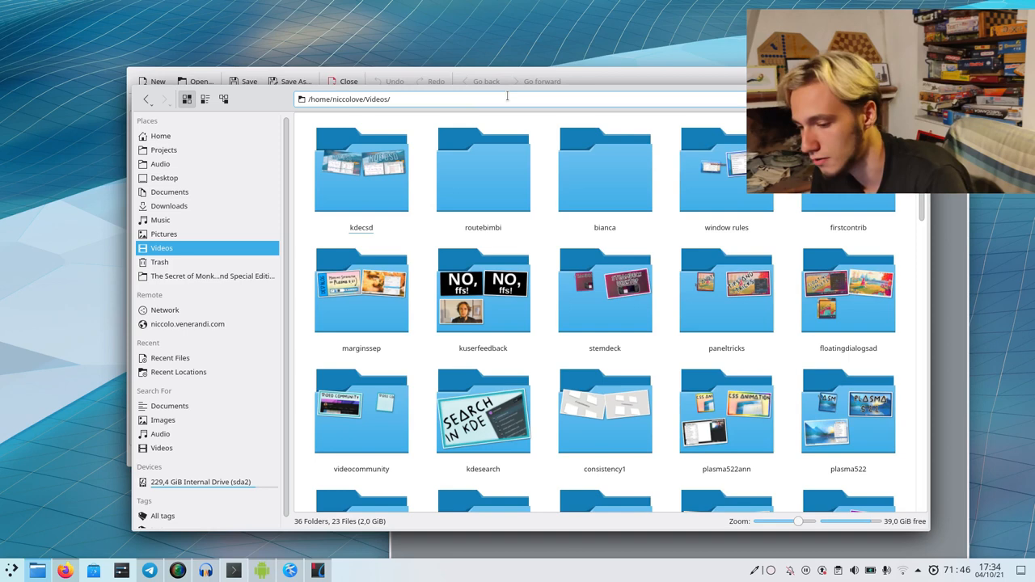
# Step: Insert an expanding spacer after Details in Dolphin's toolbar and confirm the change
pyautogui.click(517, 98)
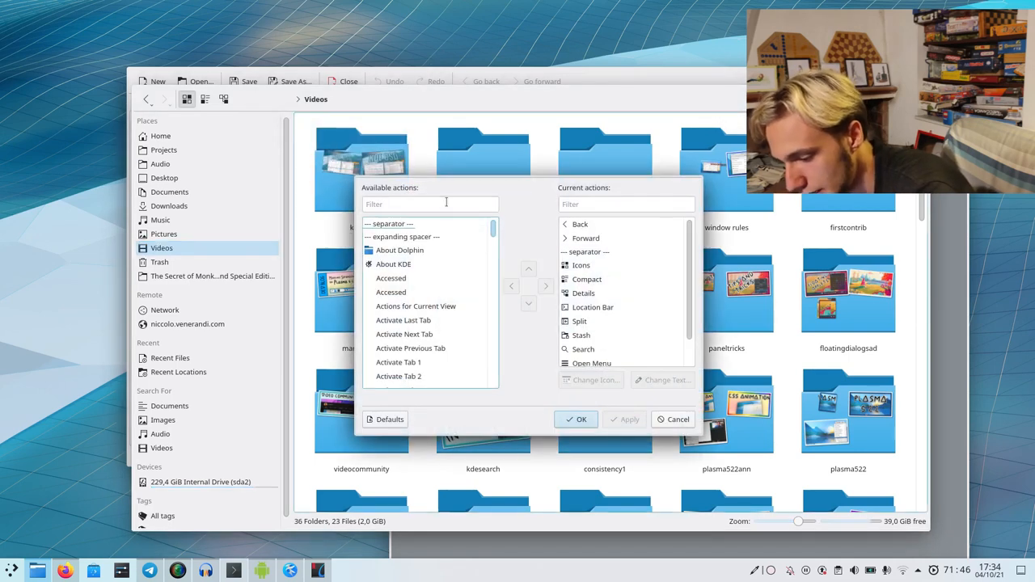
pyautogui.click(593, 279)
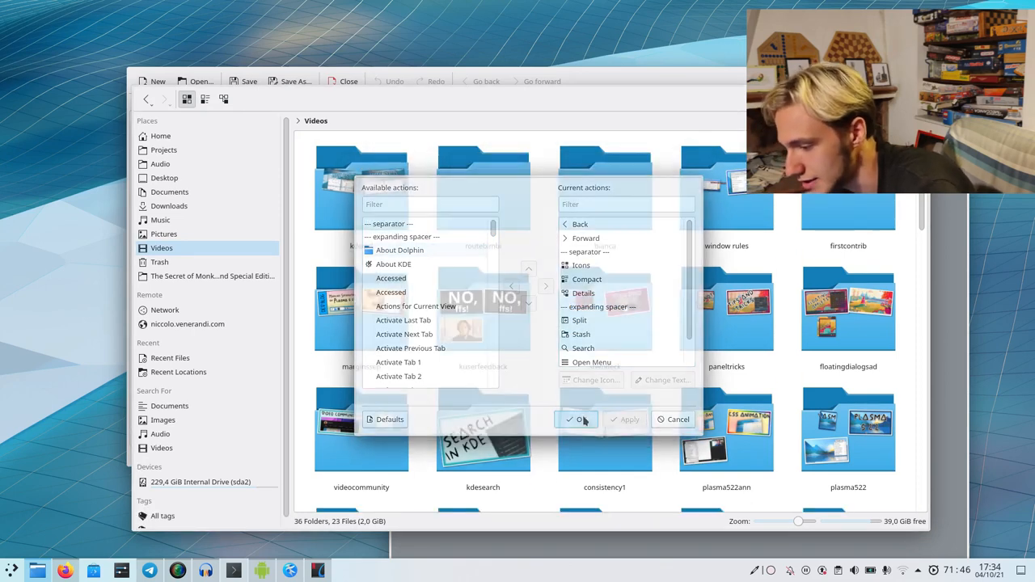
pyautogui.click(576, 419)
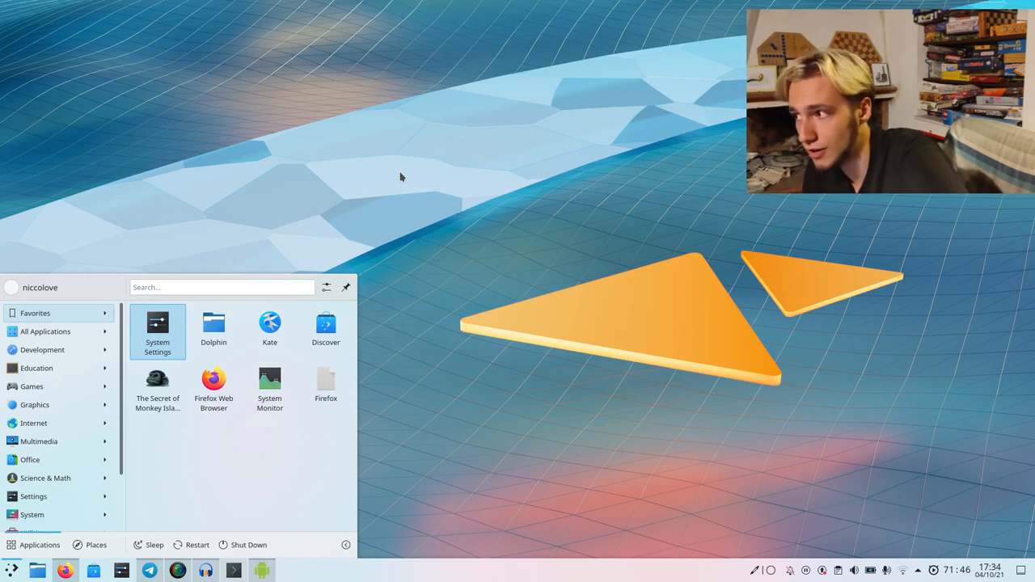
pyautogui.moveTo(372, 285)
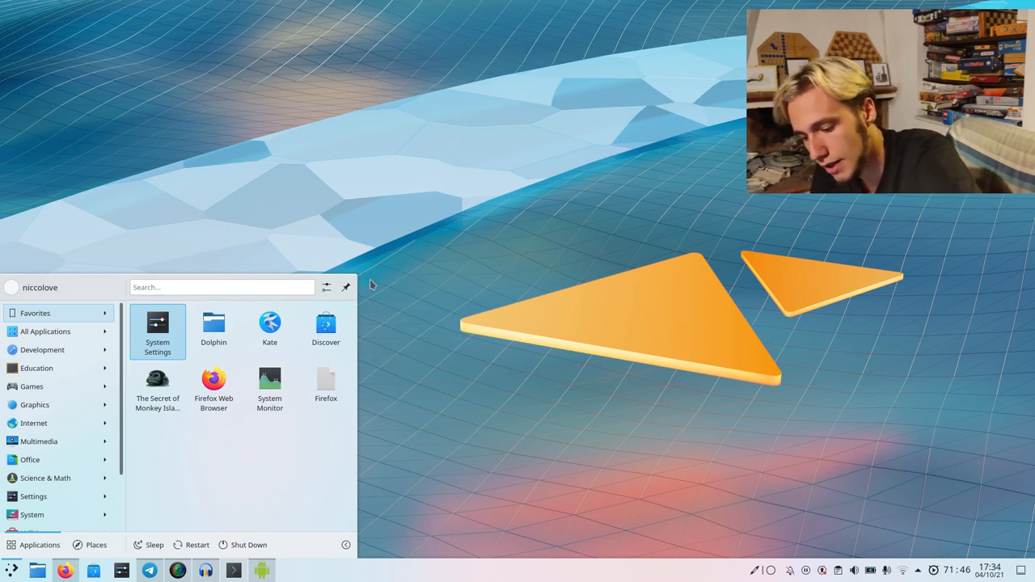
pyautogui.moveTo(214, 464)
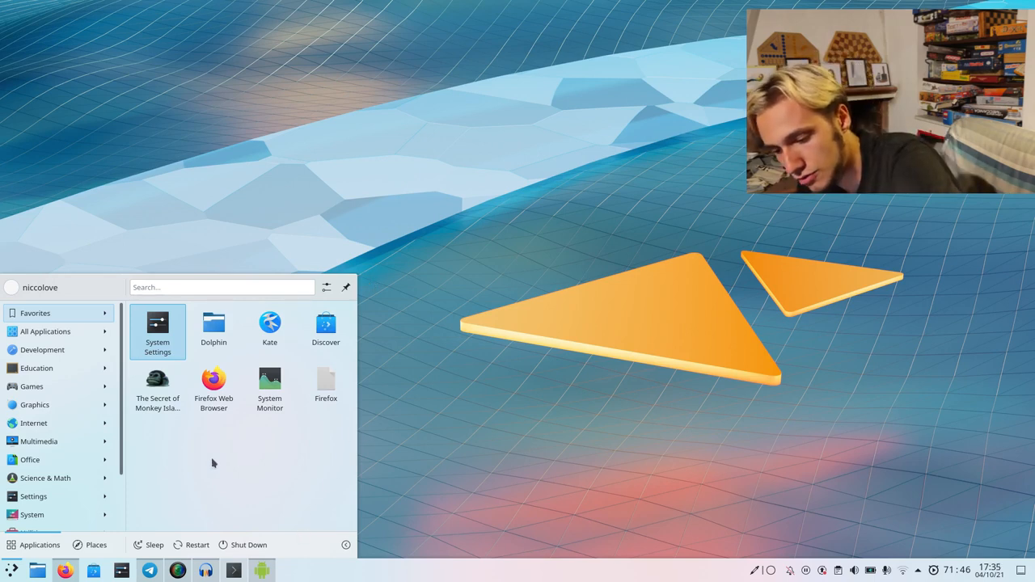
# Step: Browse the launcher categories and search 'sys' to start System Monitor
pyautogui.click(42, 349)
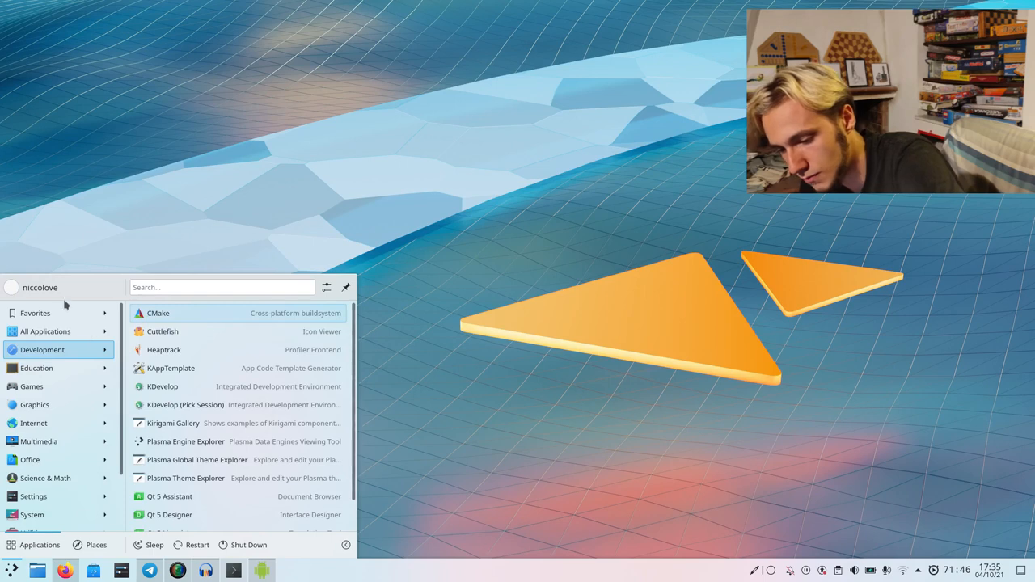
pyautogui.click(35, 313)
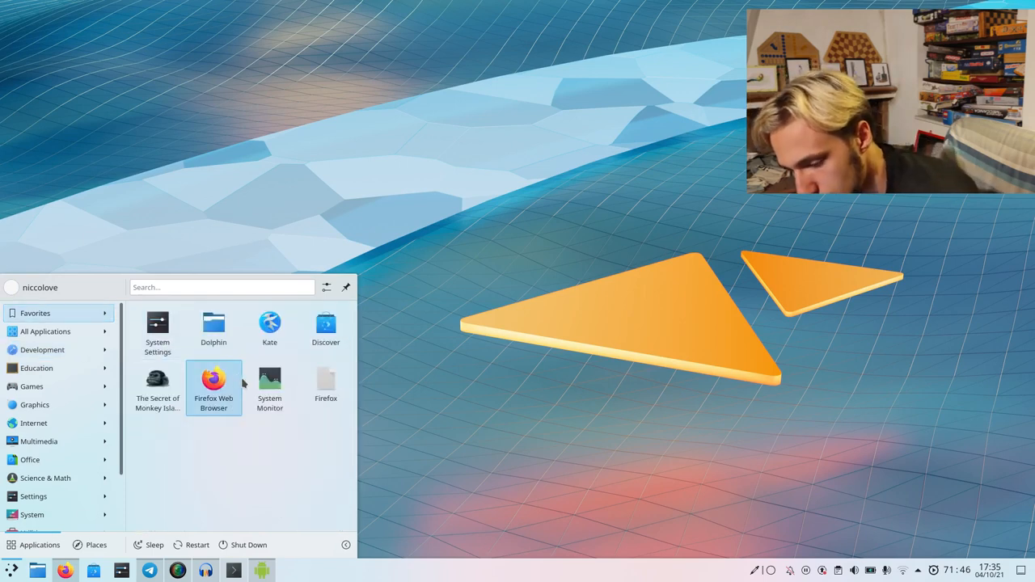
pyautogui.write('sys')
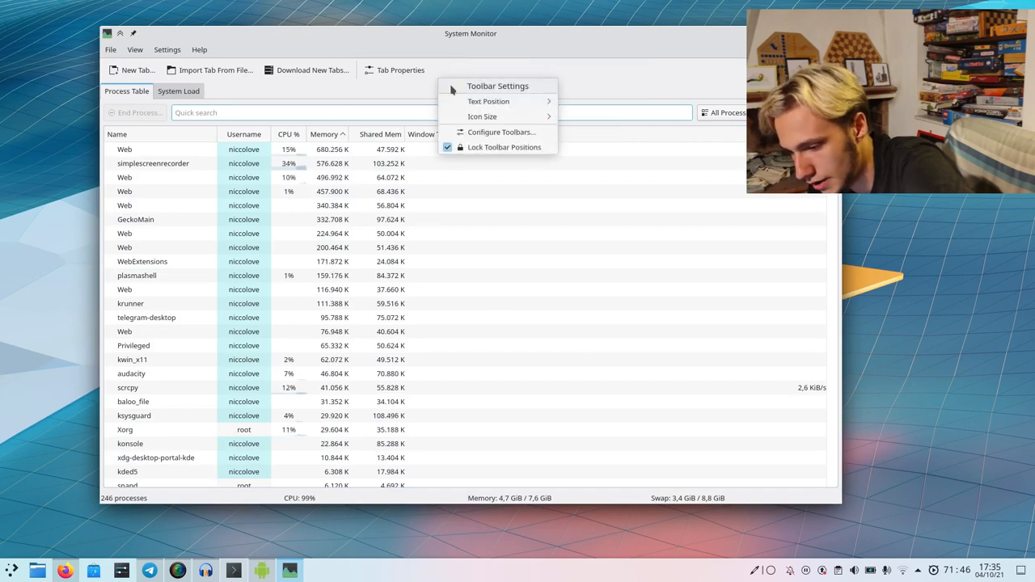
# Step: Add Quit and an expanding spacer before it to System Monitor's toolbar
pyautogui.click(501, 132)
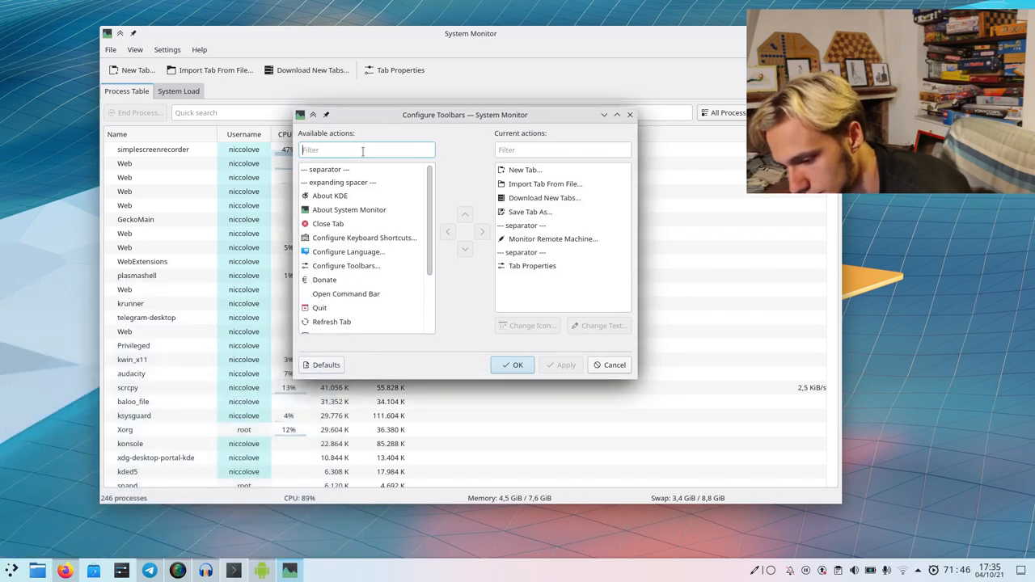
pyautogui.write('qu')
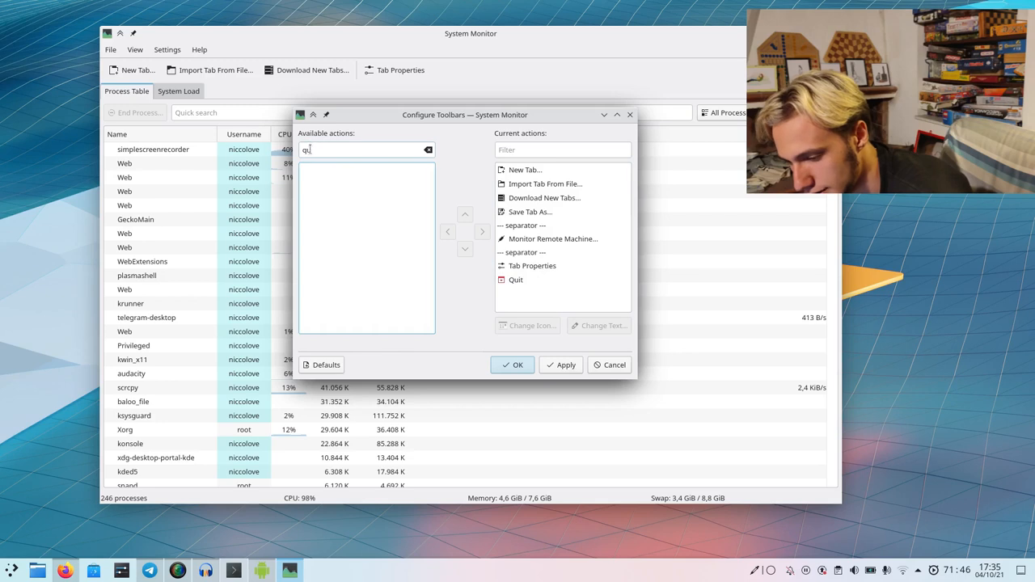
pyautogui.write('ex')
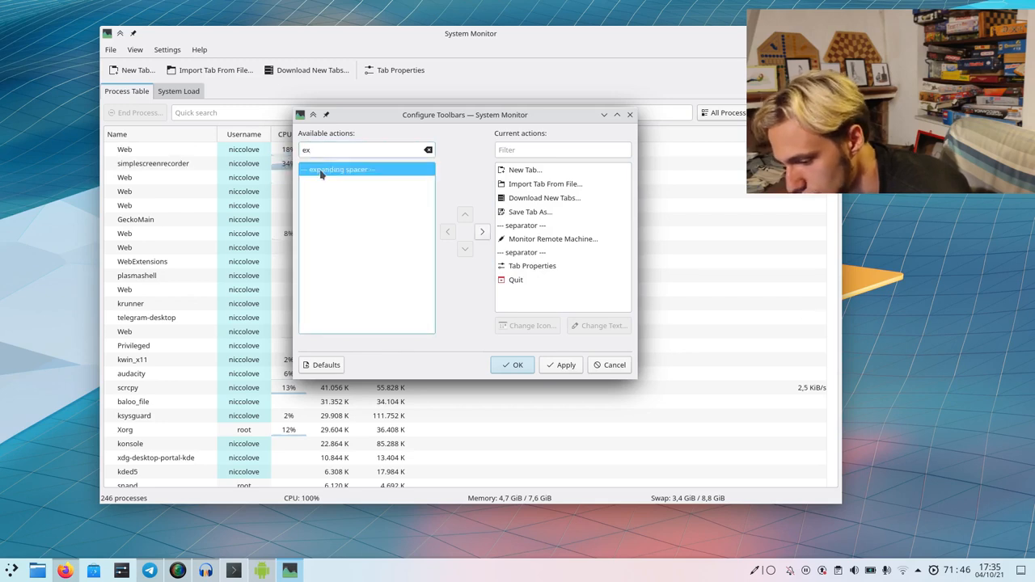
pyautogui.click(599, 325)
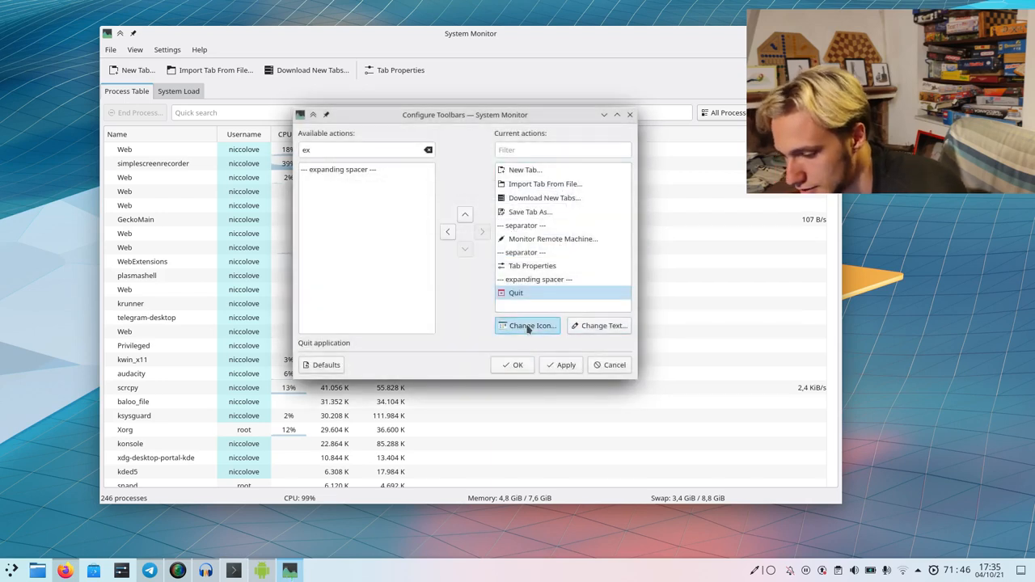
# Step: Give Quit a red close icon and apply the toolbar changes
pyautogui.click(527, 326)
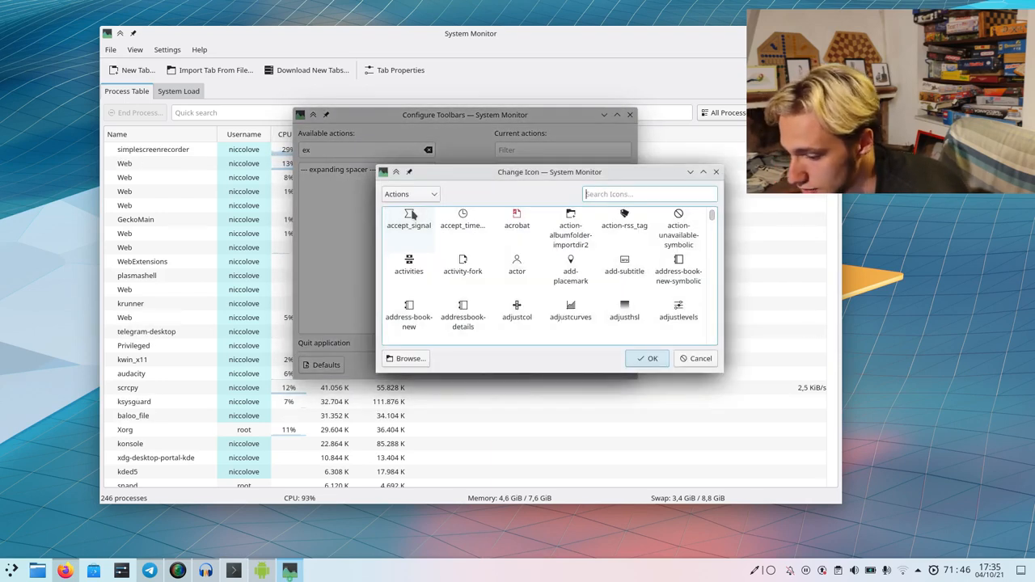
pyautogui.click(699, 358)
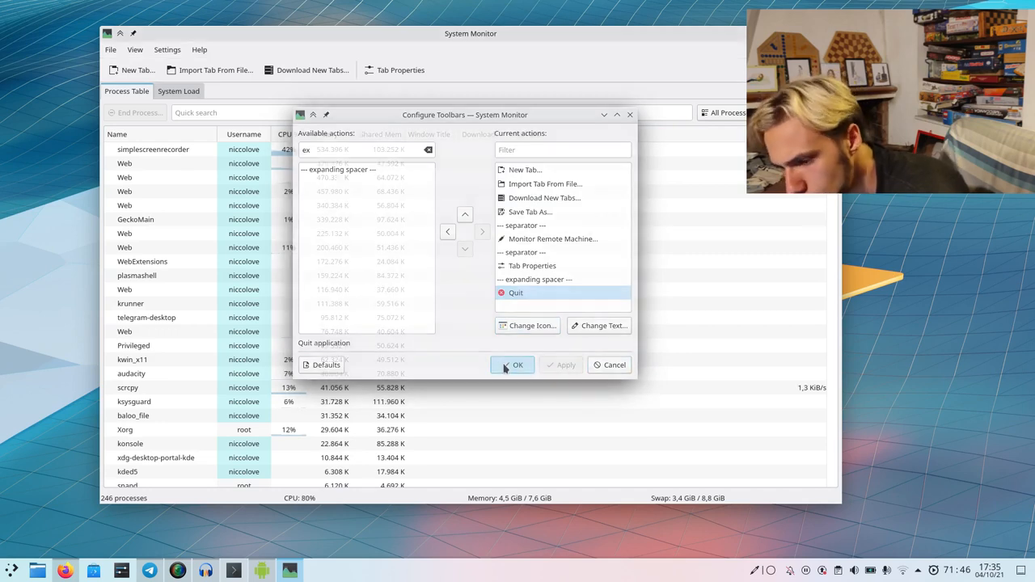
pyautogui.click(513, 365)
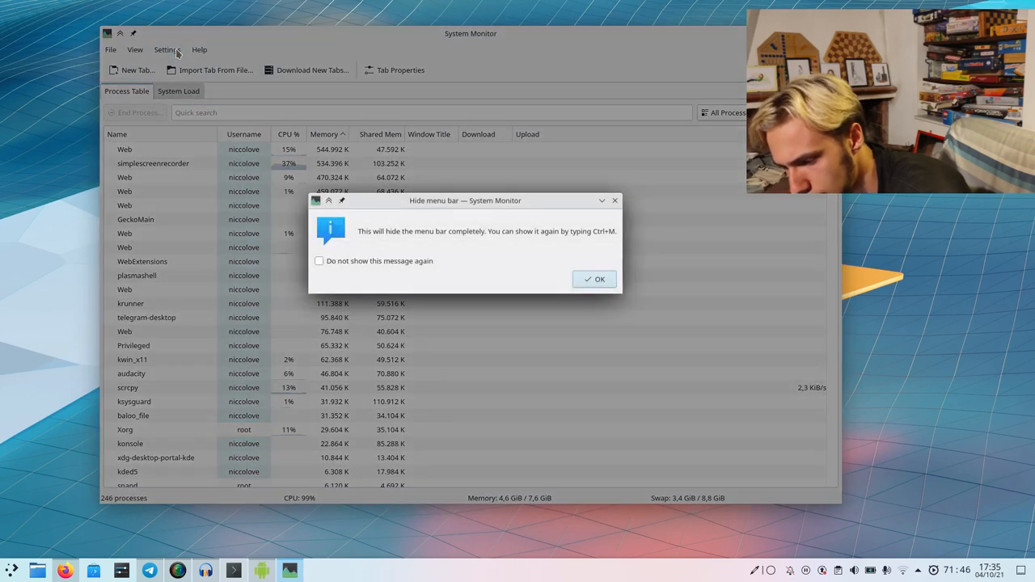
# Step: Confirm hiding the menu bar and add a Breeze exception matching the whole System Monitor application
pyautogui.click(594, 279)
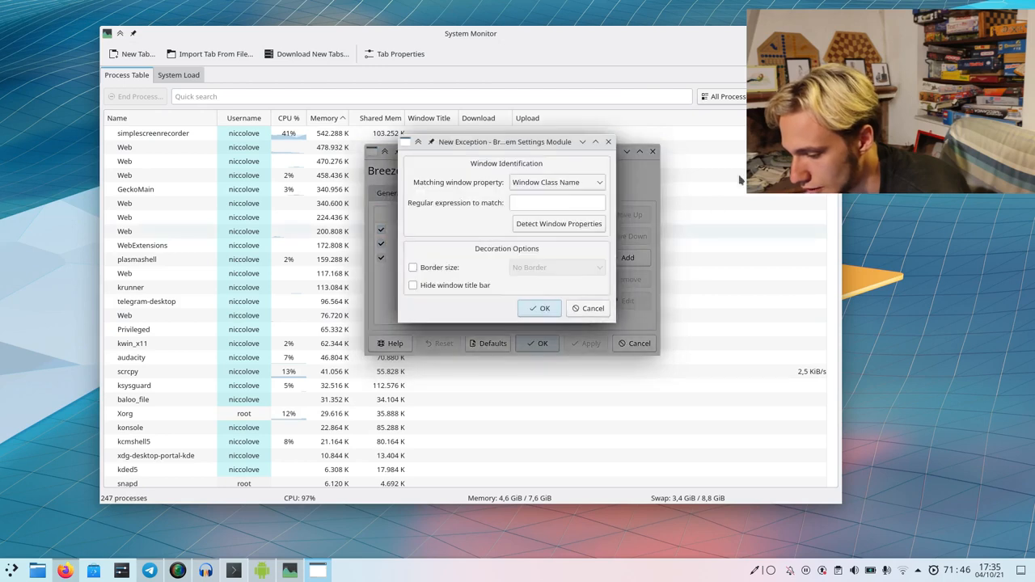
pyautogui.click(558, 223)
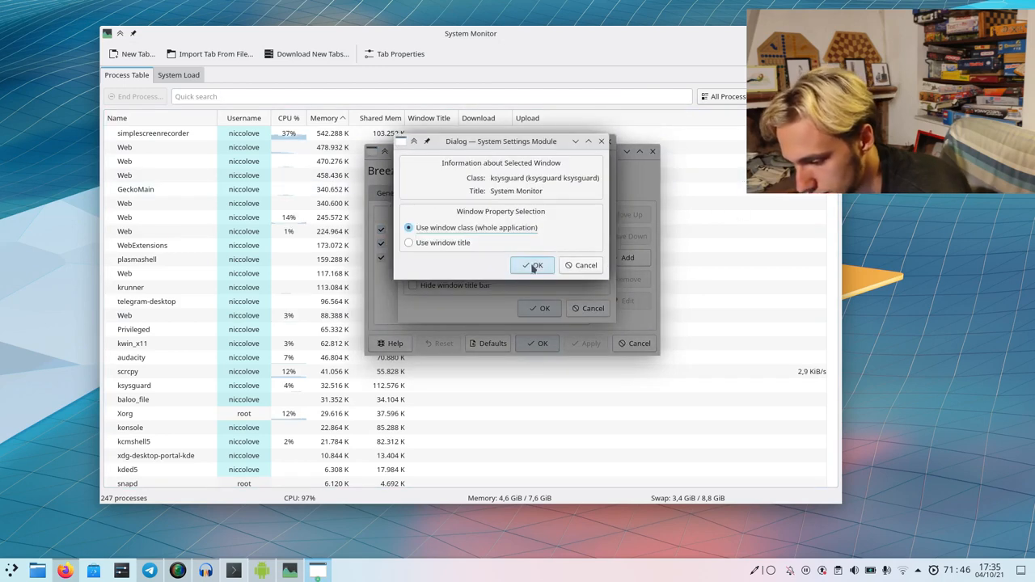
pyautogui.click(557, 267)
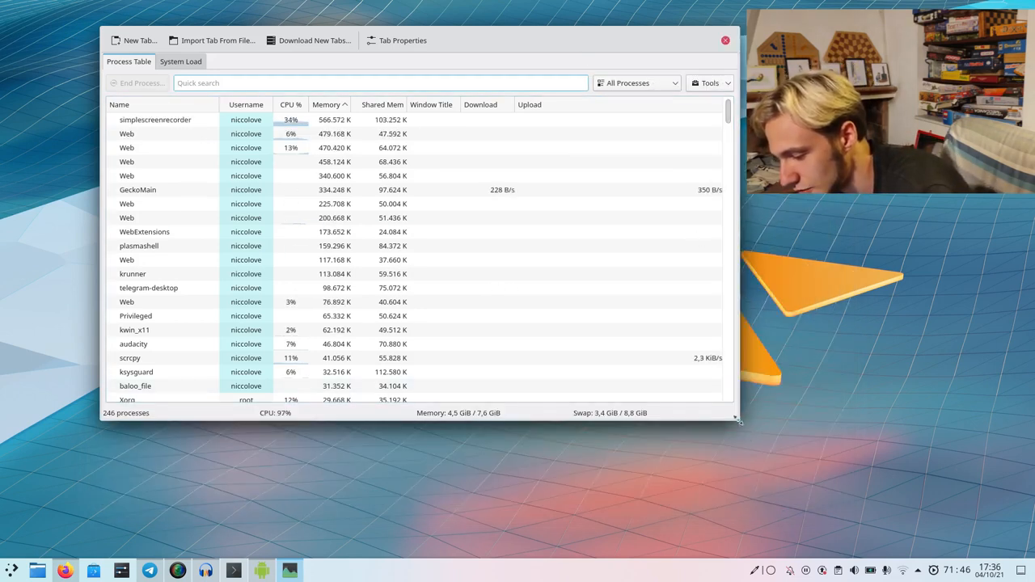
# Step: Enlarge the borderless System Monitor window by its bottom-right corner, then bring up the Application Launcher
pyautogui.moveTo(734, 419); pyautogui.dragTo(775, 485)
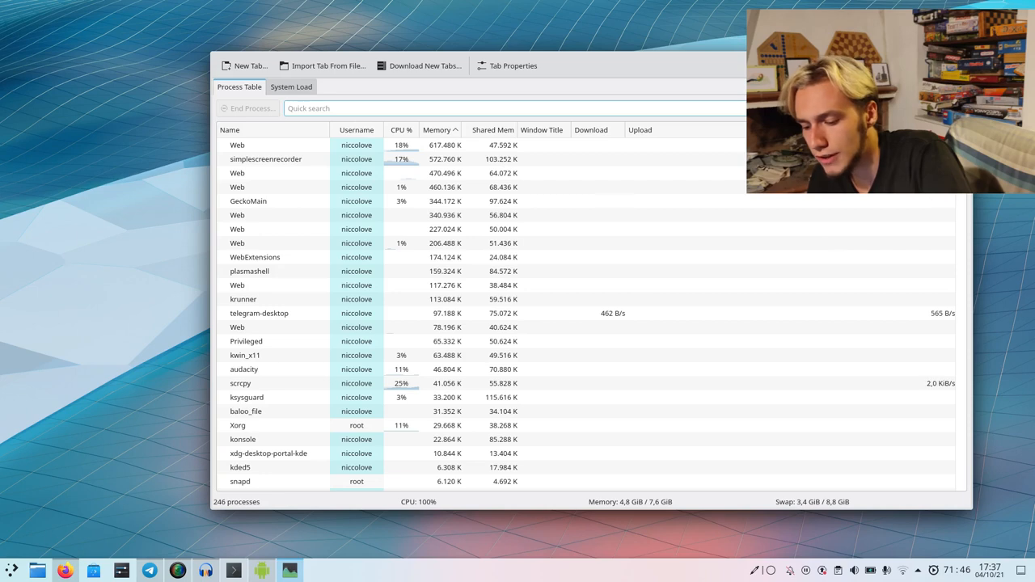
pyautogui.click(11, 570)
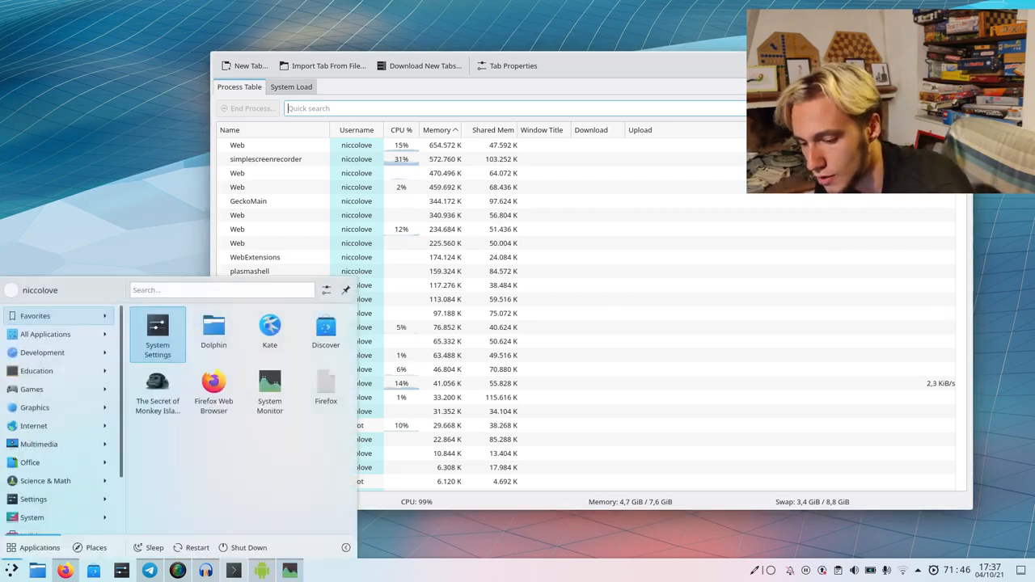